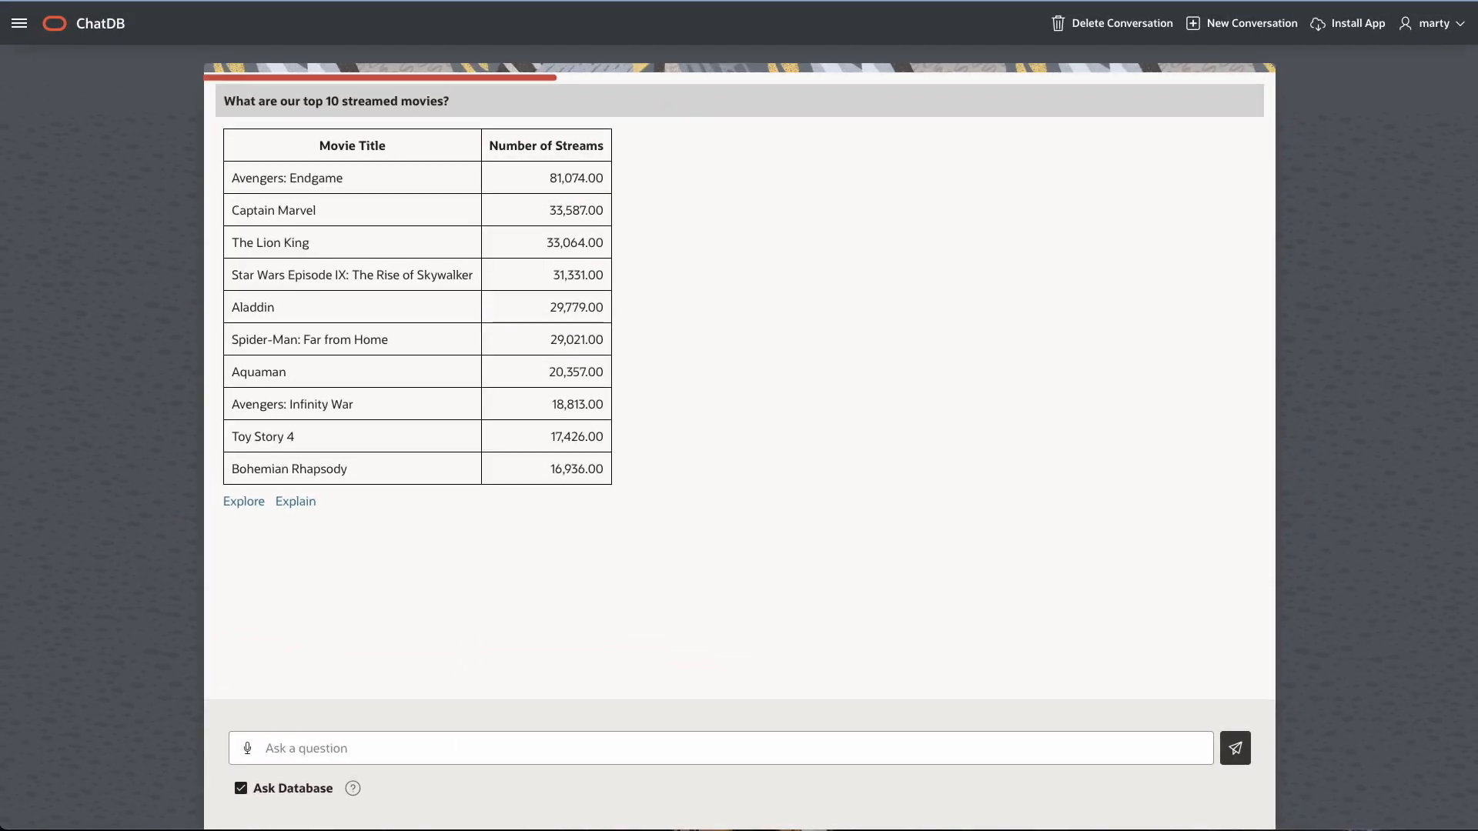
Ask the database 'Who starred in Avengers: Endgame?' and get the actor list.
text(Who starred in Avengers: Endgame?)
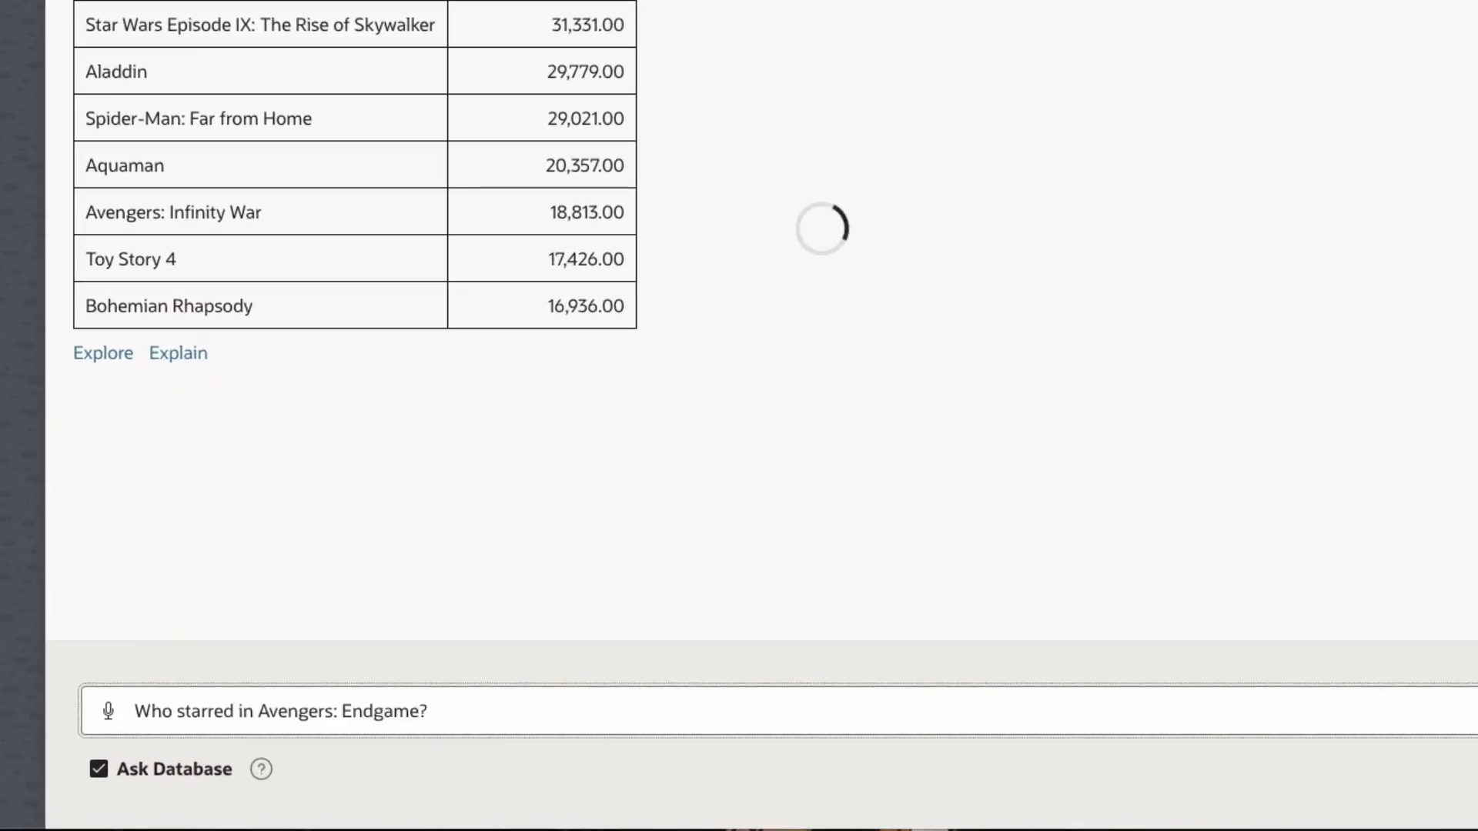
key(Return)
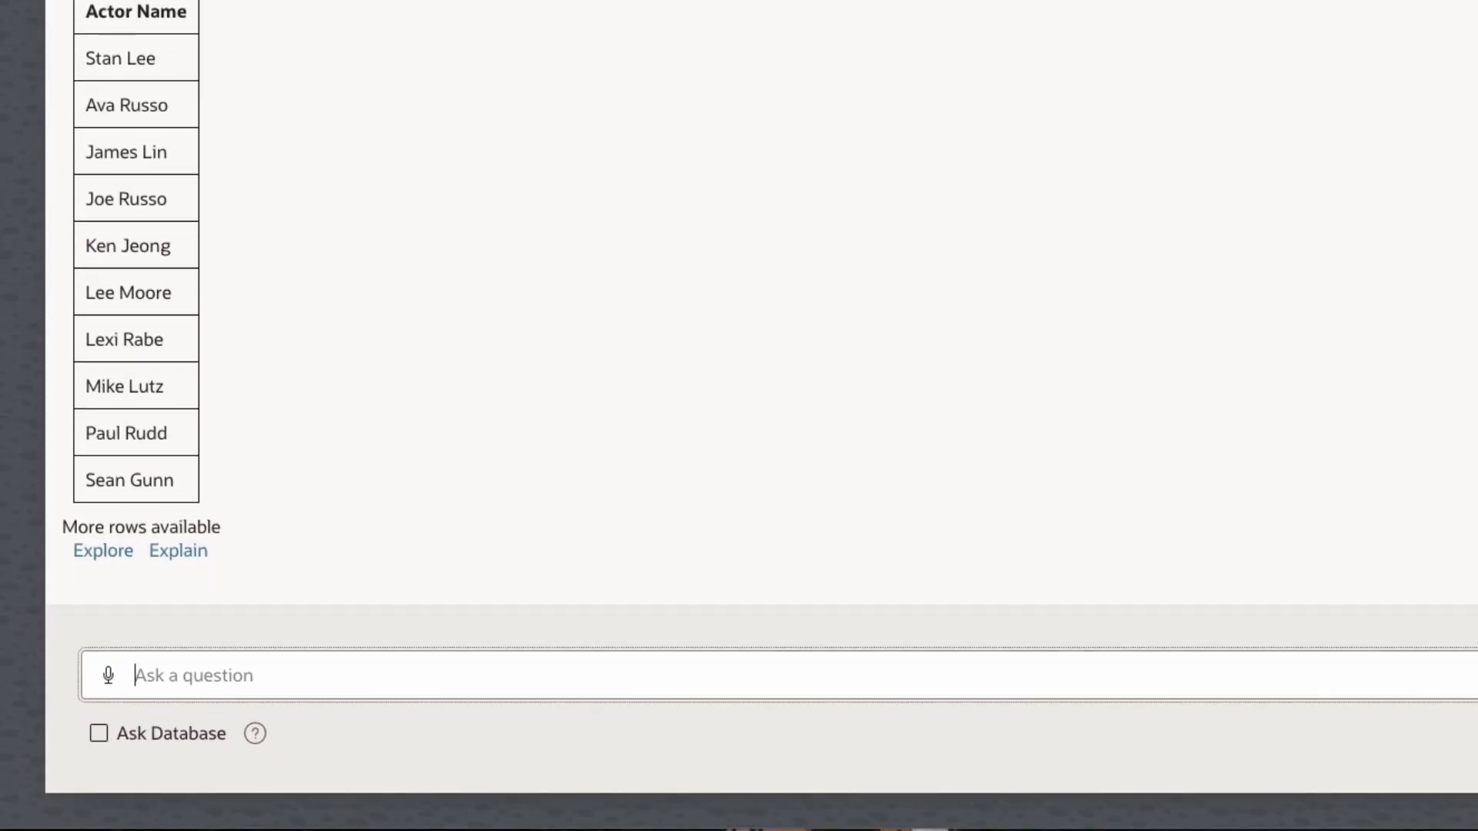
Ask 'Who is Paul Rudd and what is he known for?' as a general-knowledge question.
text(Who is Paul Ru)
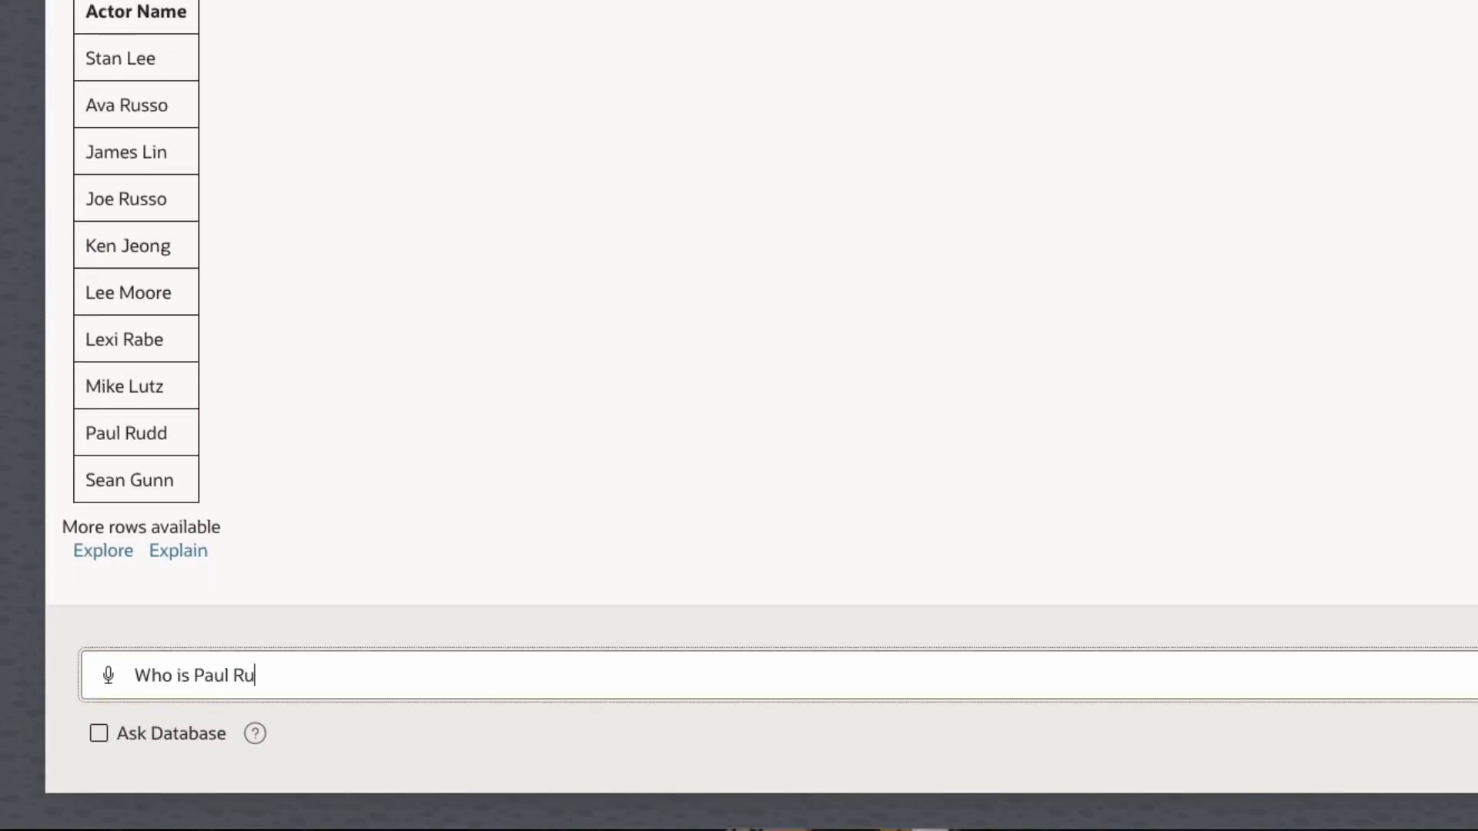
text(dd and what is he known for?)
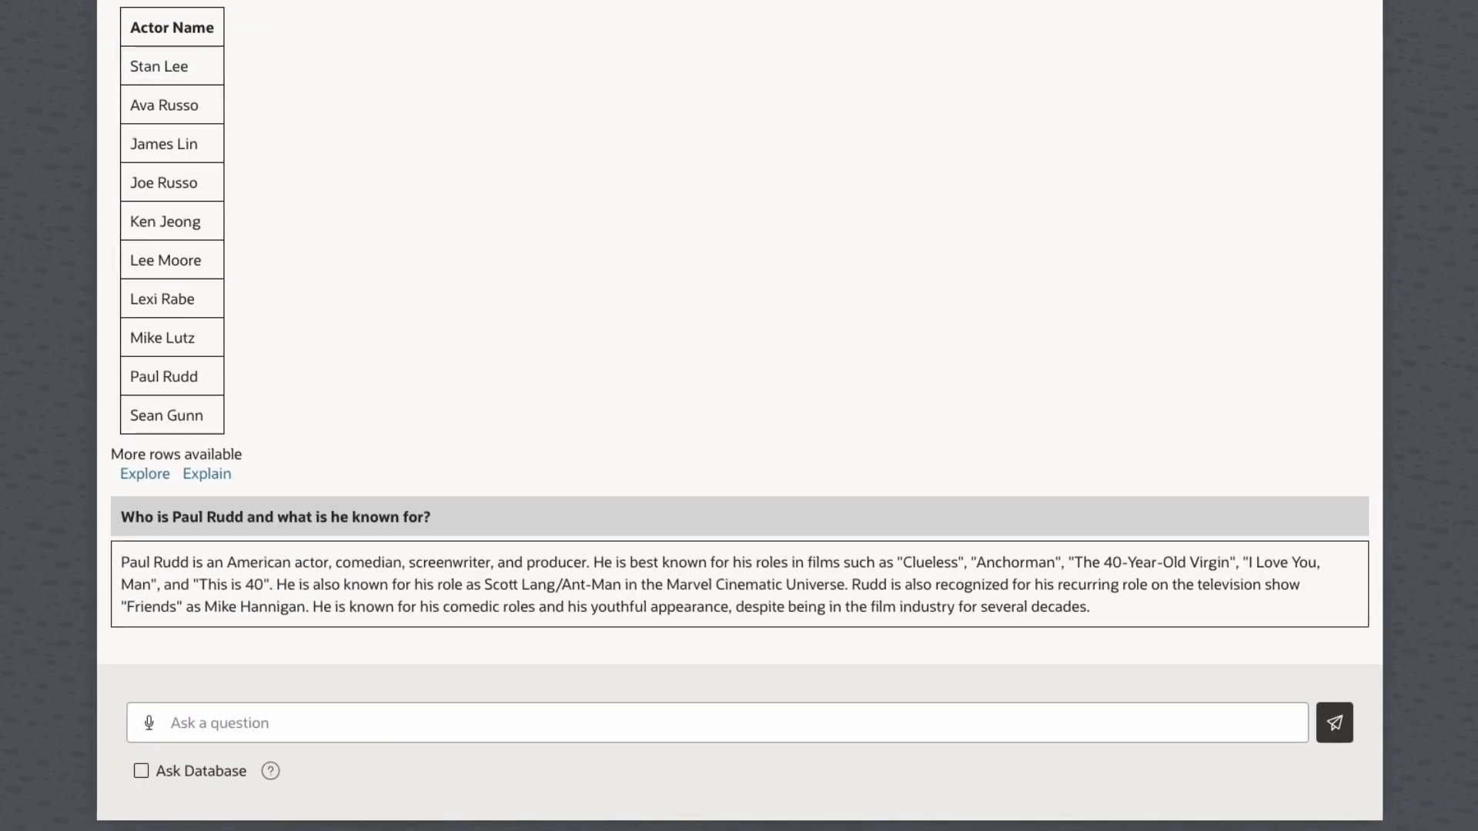
With Ask Database on, get total views for each Paul Rudd or Stan Lee movie and explore the results.
click(142, 770)
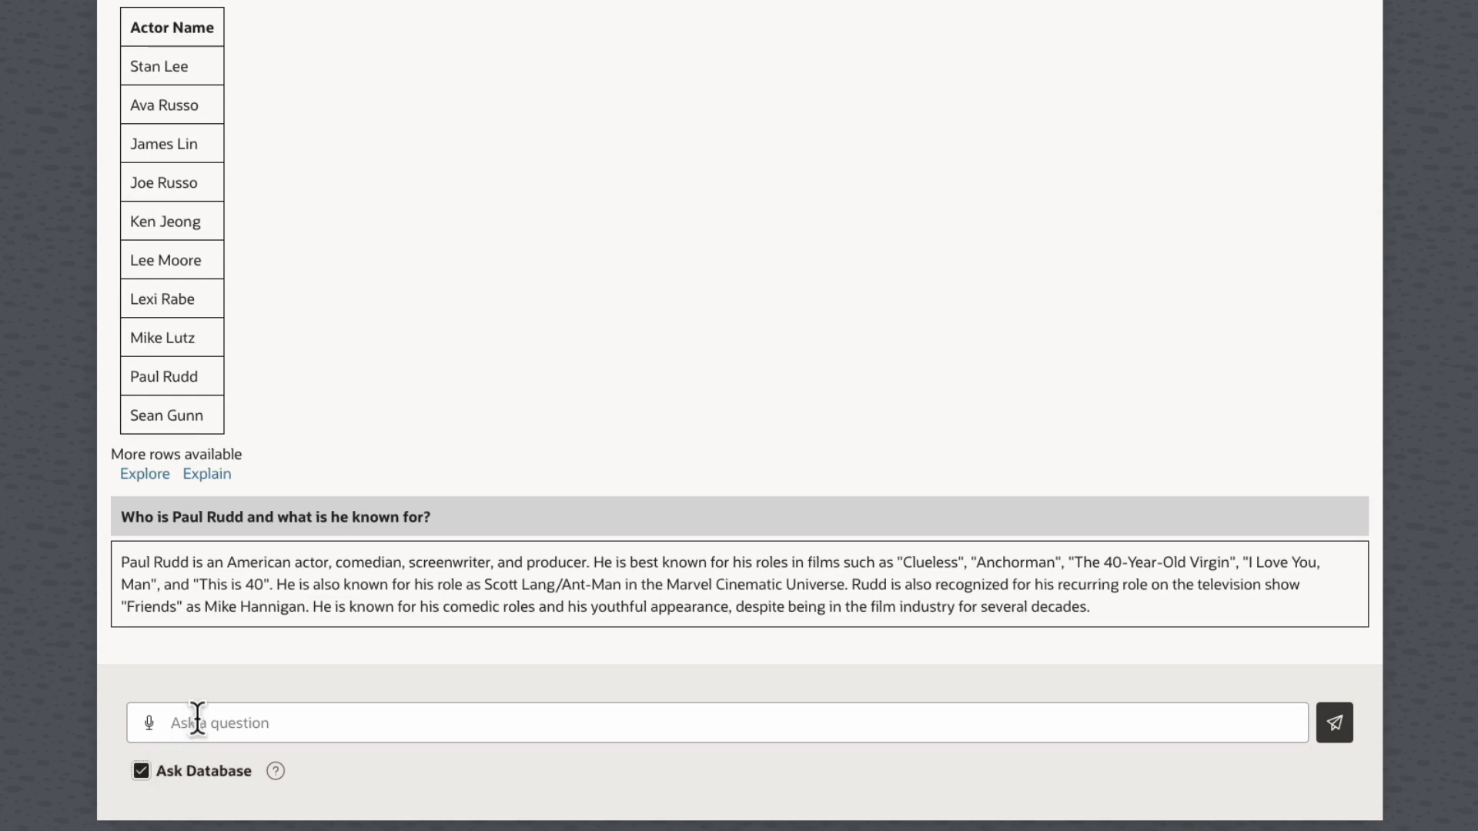
text(What are the total number o)
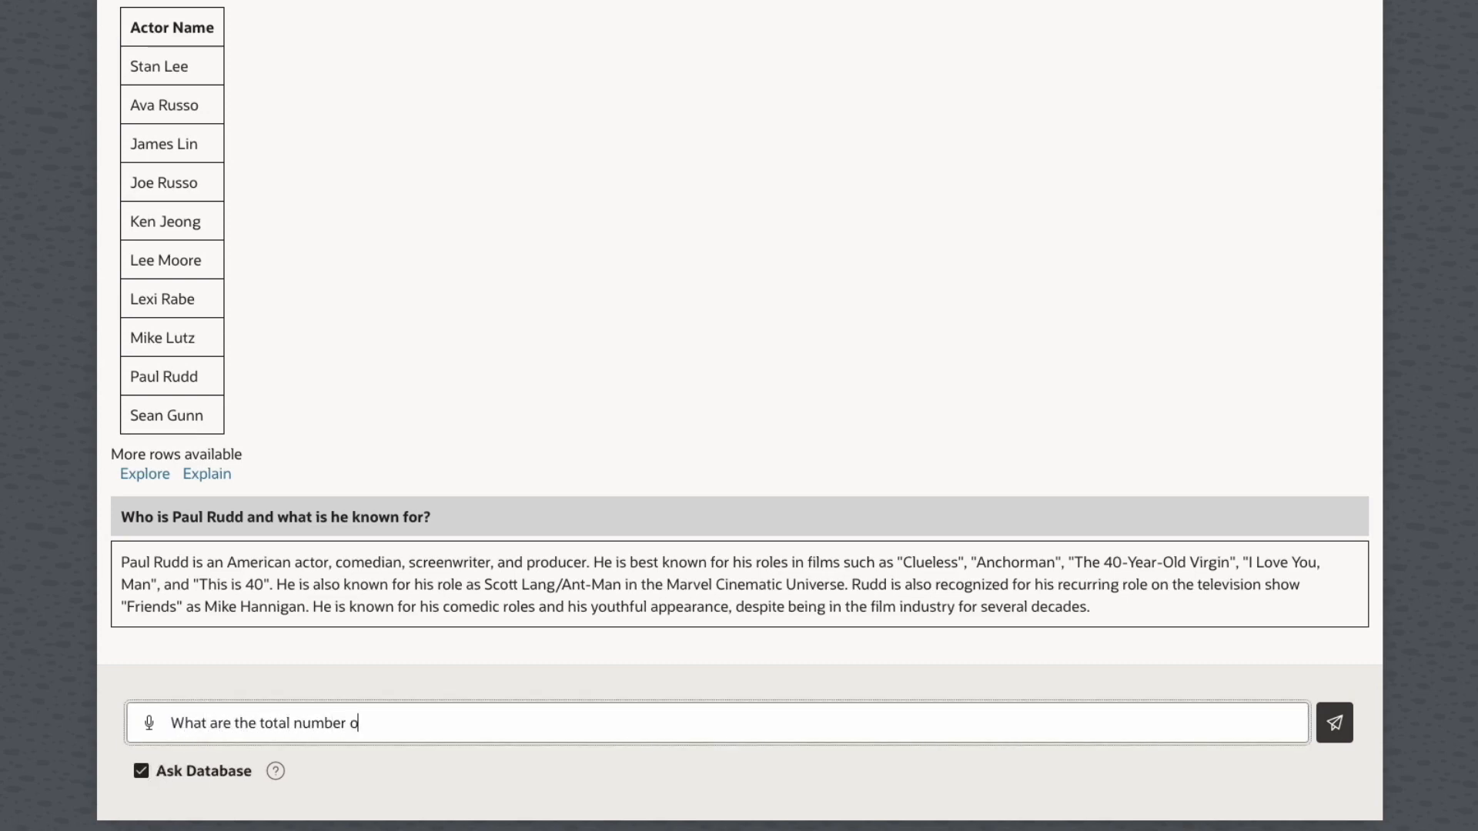
text(f views for each Paul Rudd or Stan Lee movie?)
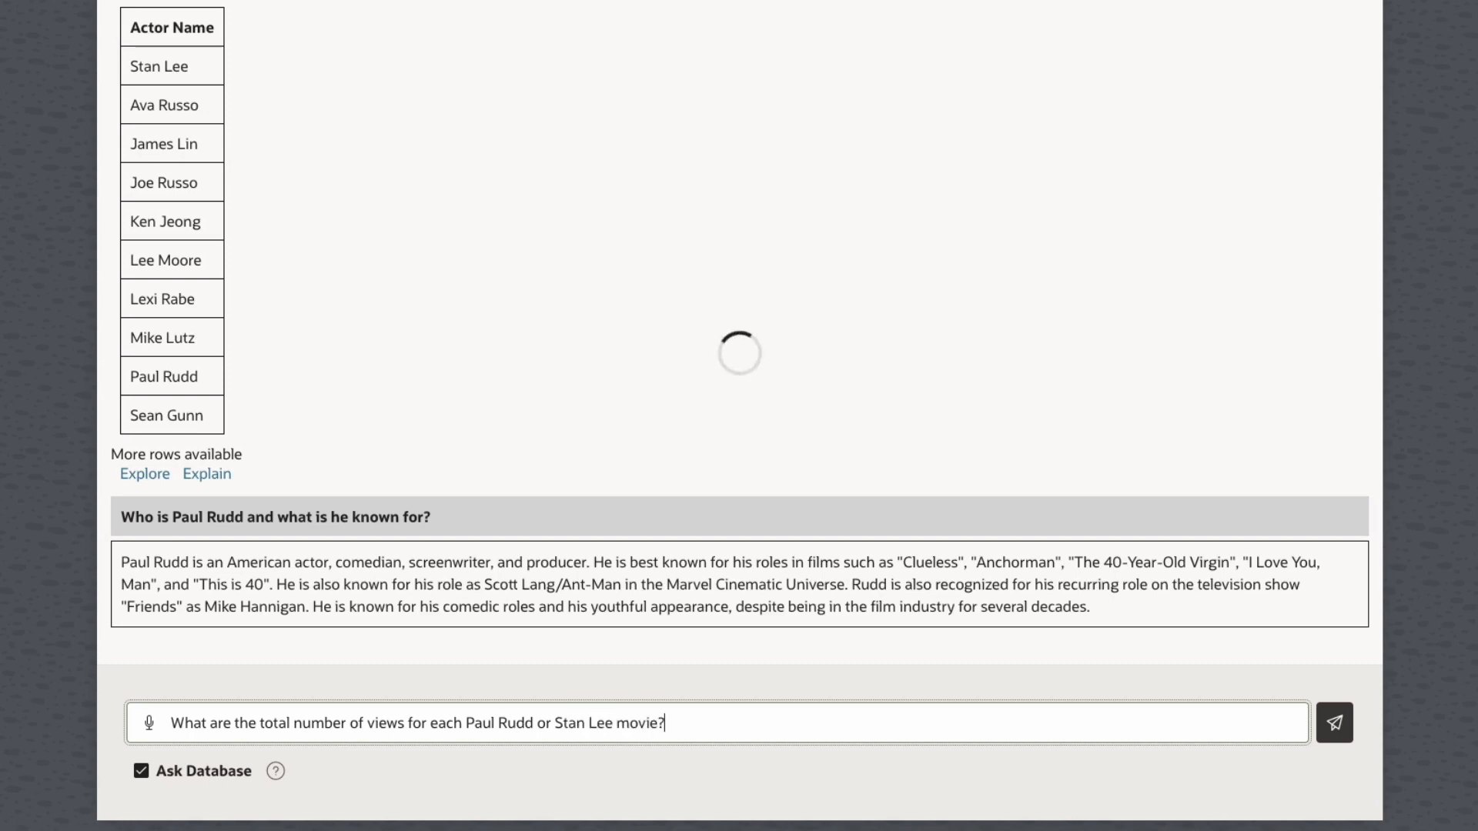
click(1333, 724)
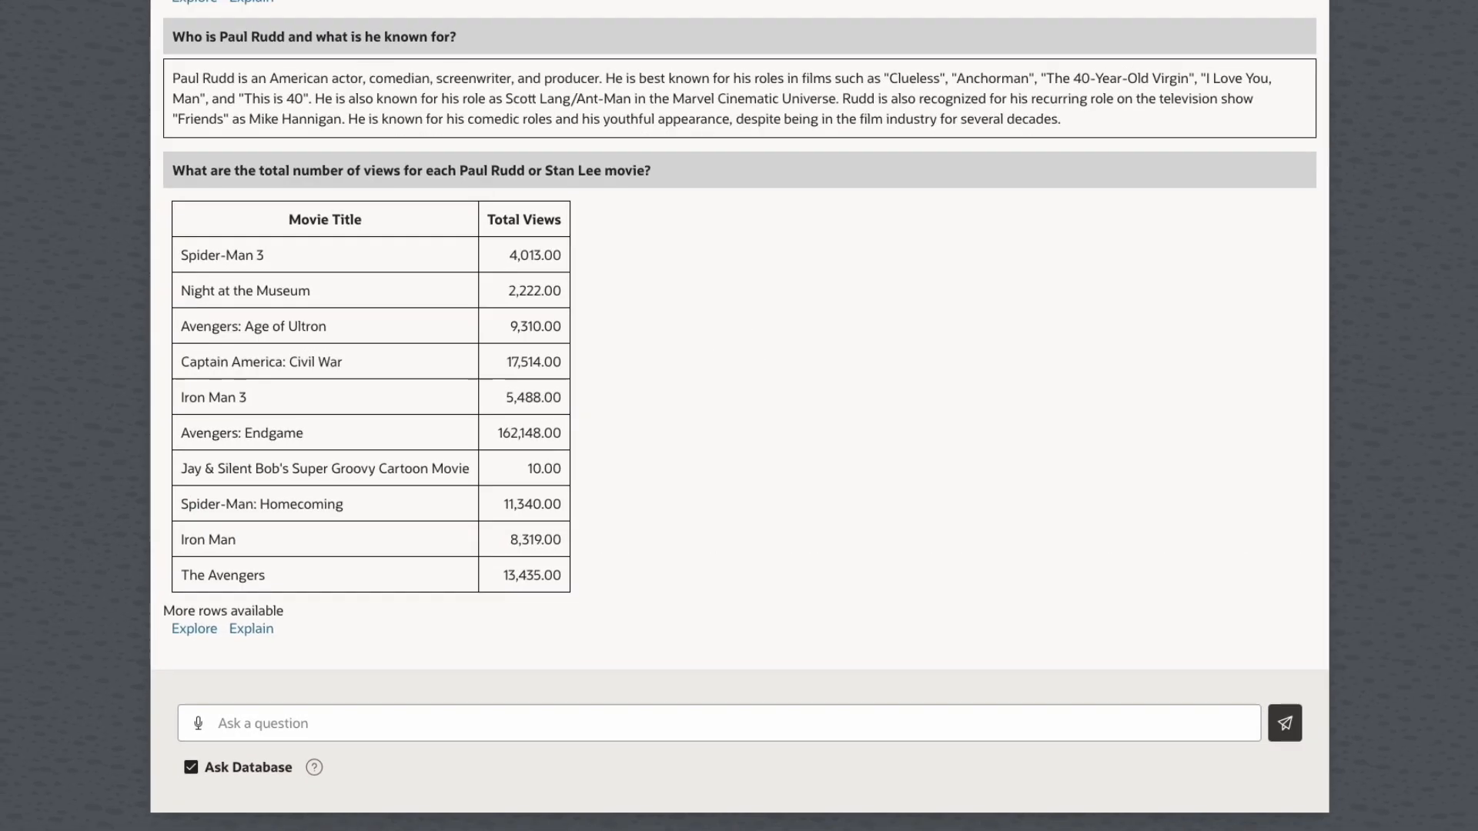
click(194, 628)
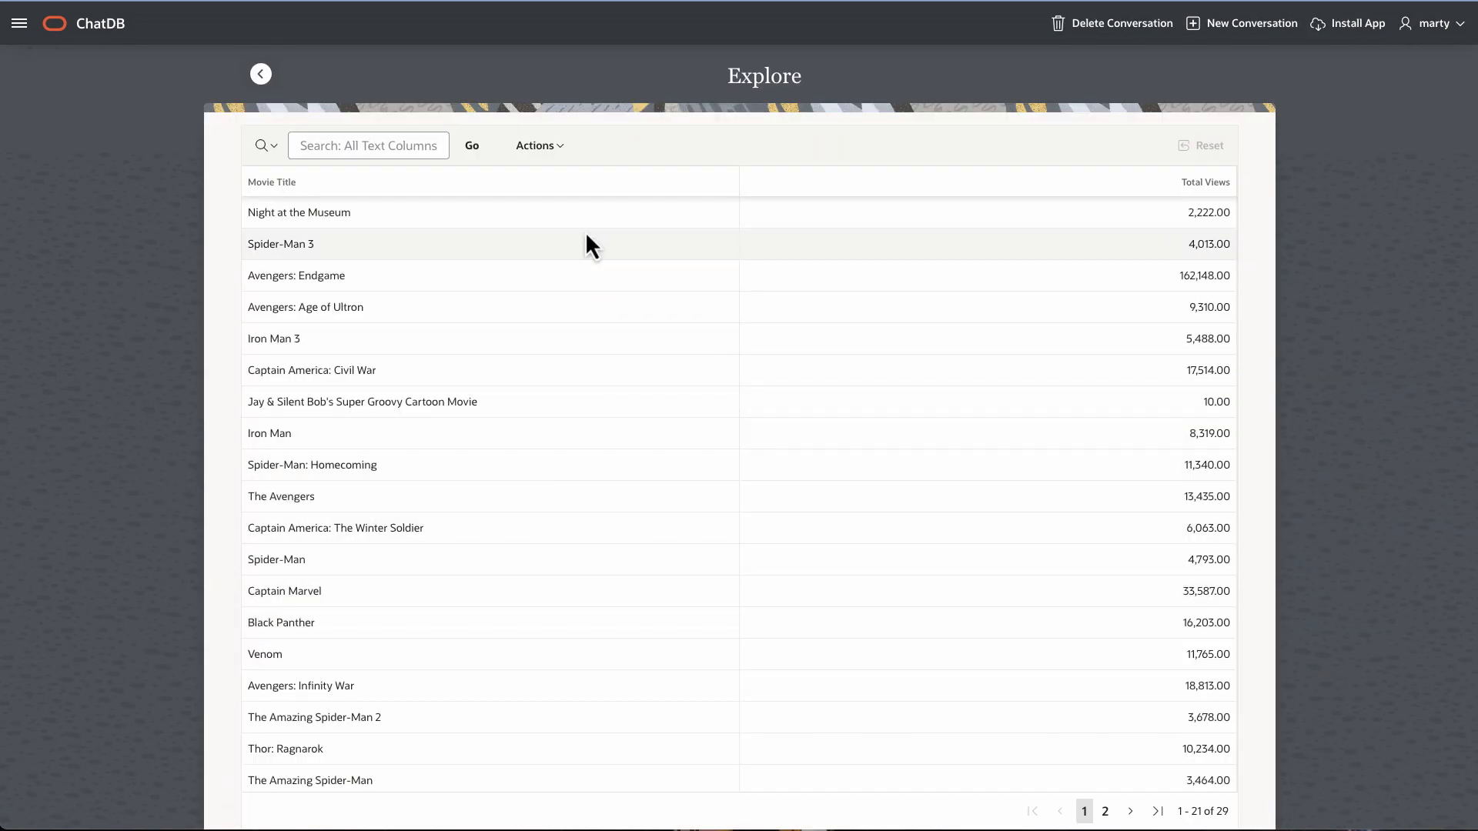
Bring up Download under Actions for the results, then ask a new conversation about employee salaries.
click(537, 145)
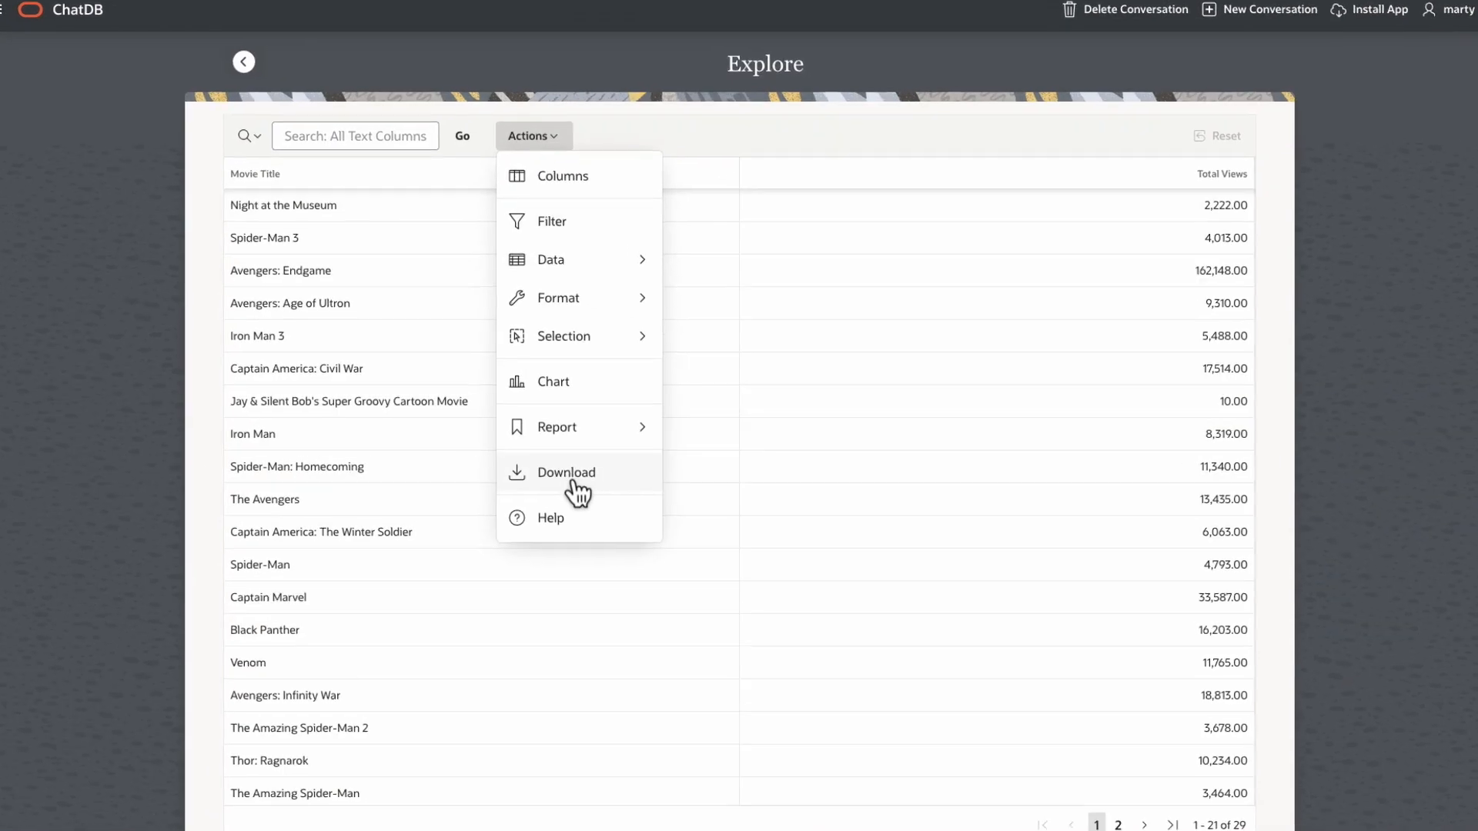
click(567, 472)
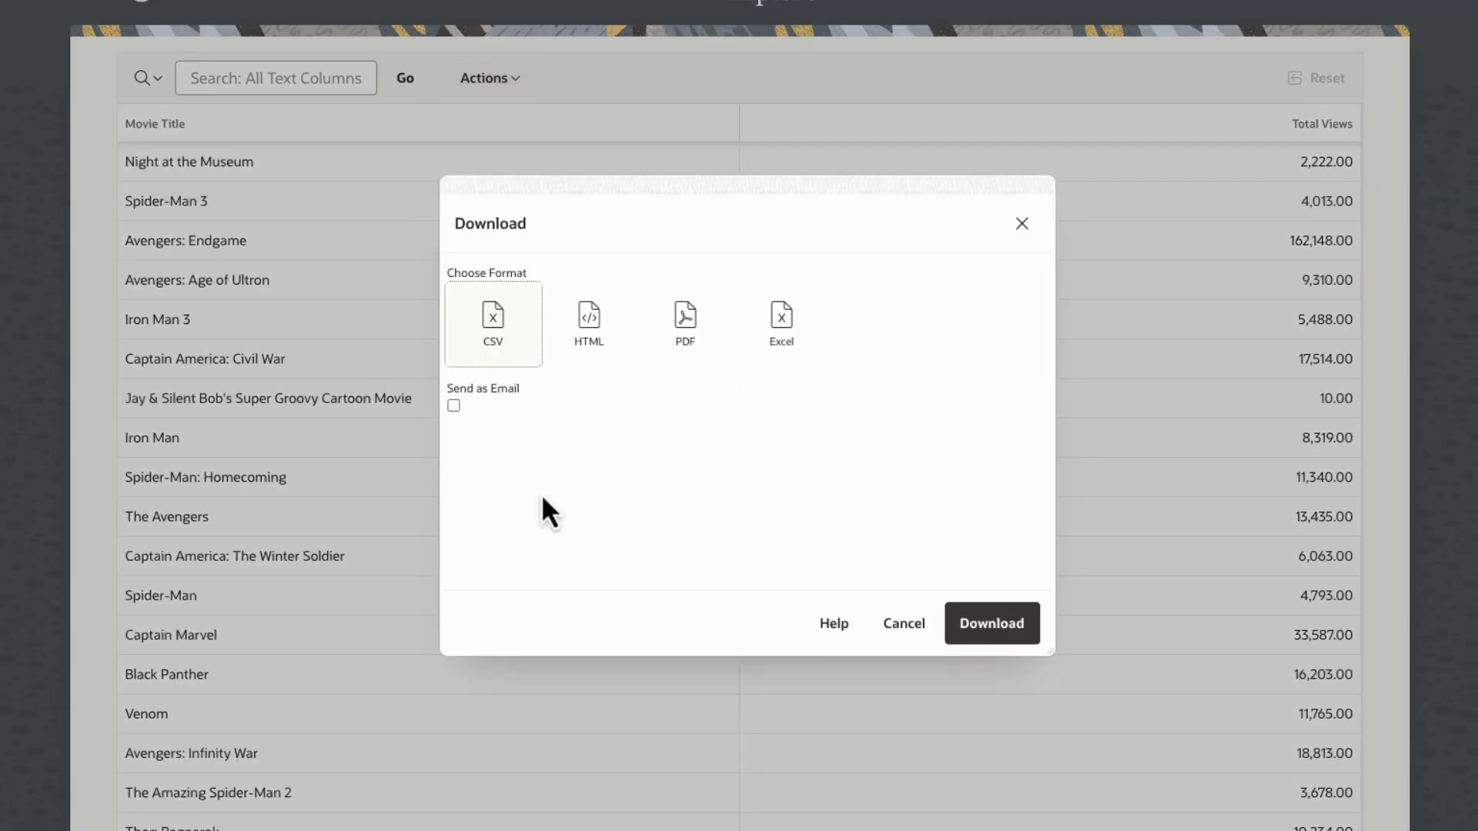
mouse_move(540, 377)
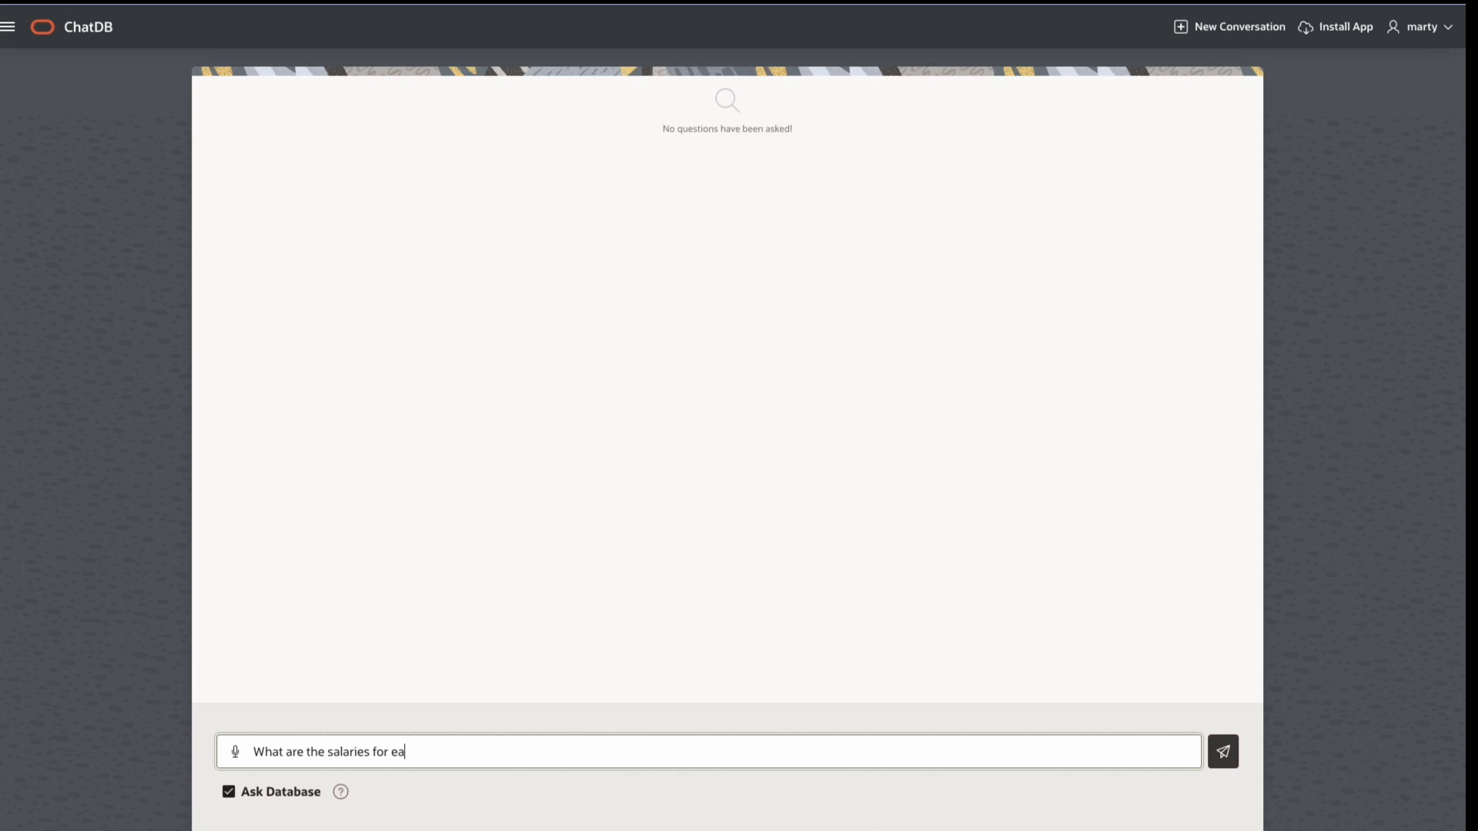
text(ch of our employees?)
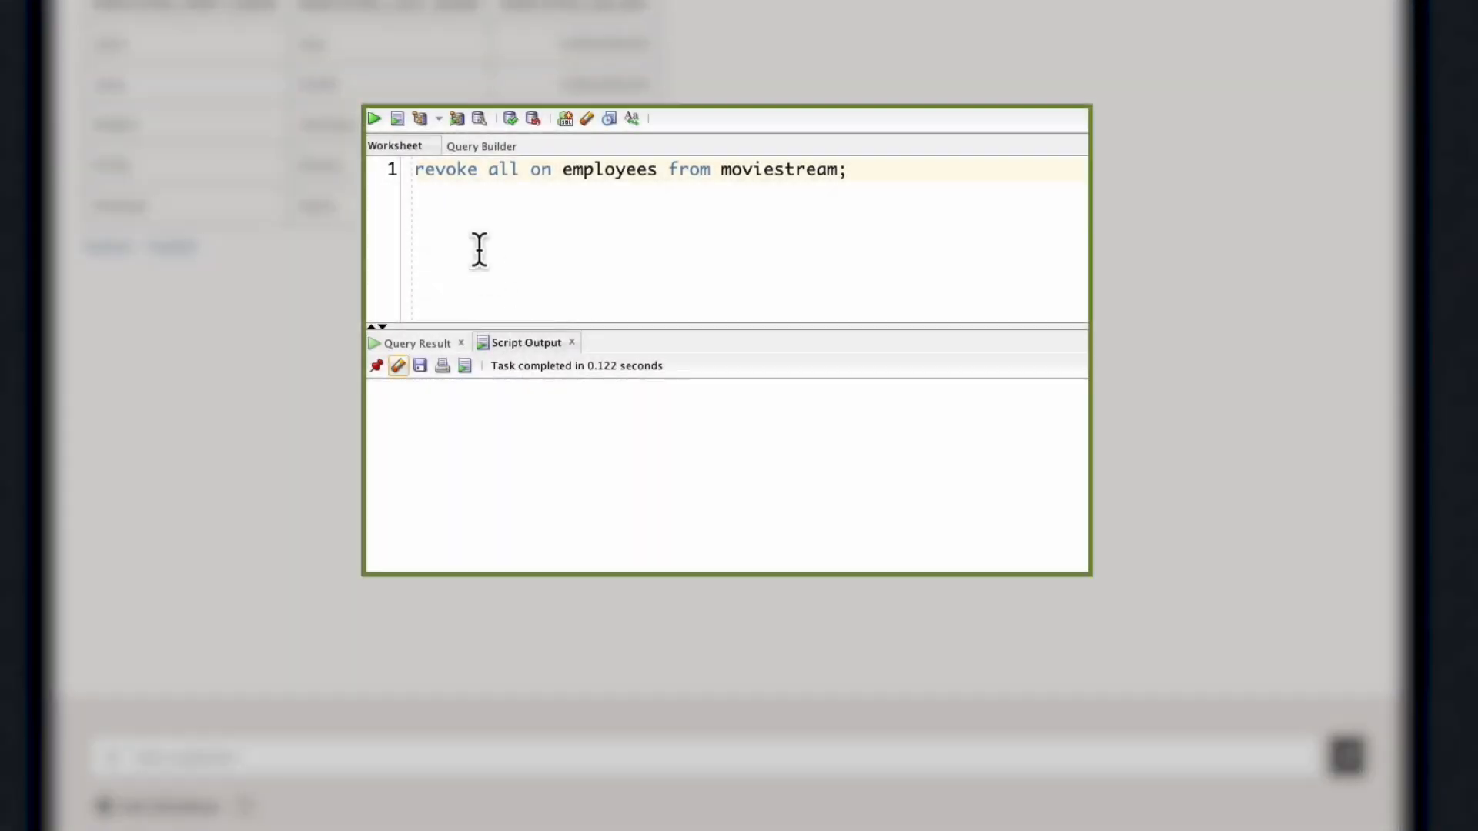
Run 'revoke all on employees from moviestream;' then launch the ChatADB app on the phone.
click(374, 119)
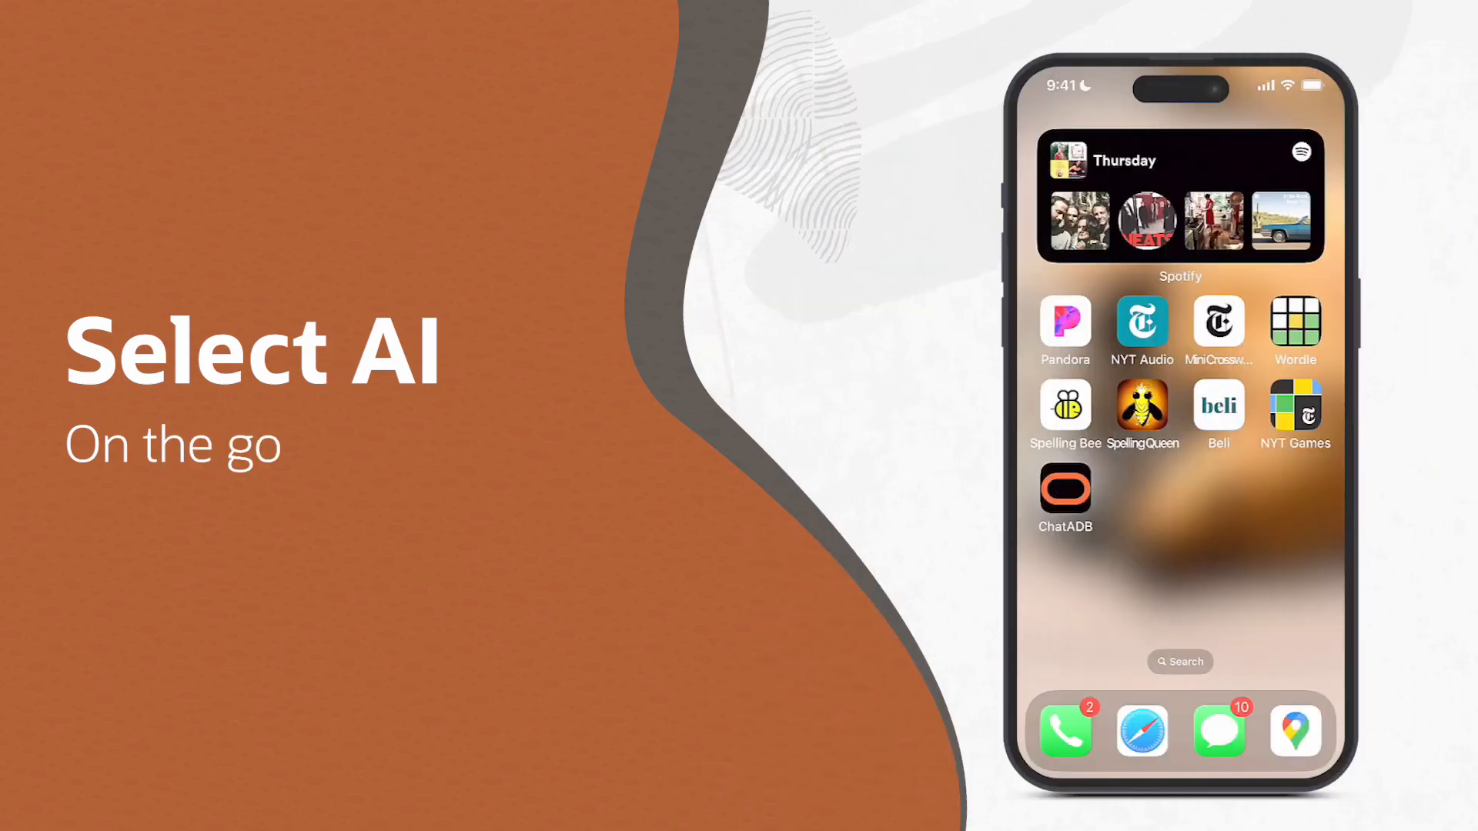
click(1065, 491)
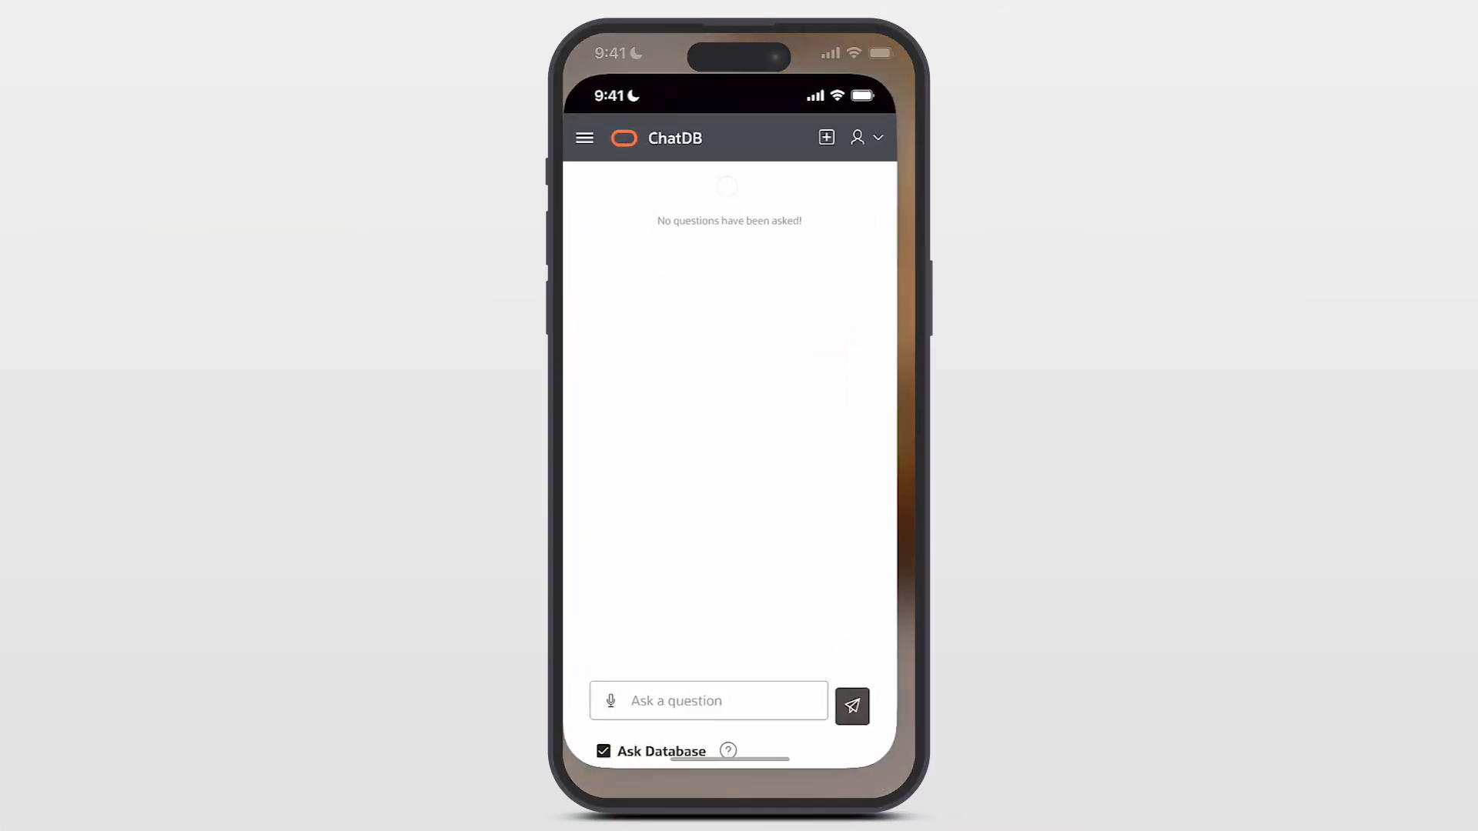
On the phone, ask which devices are most popular for action and adventure movies.
click(611, 700)
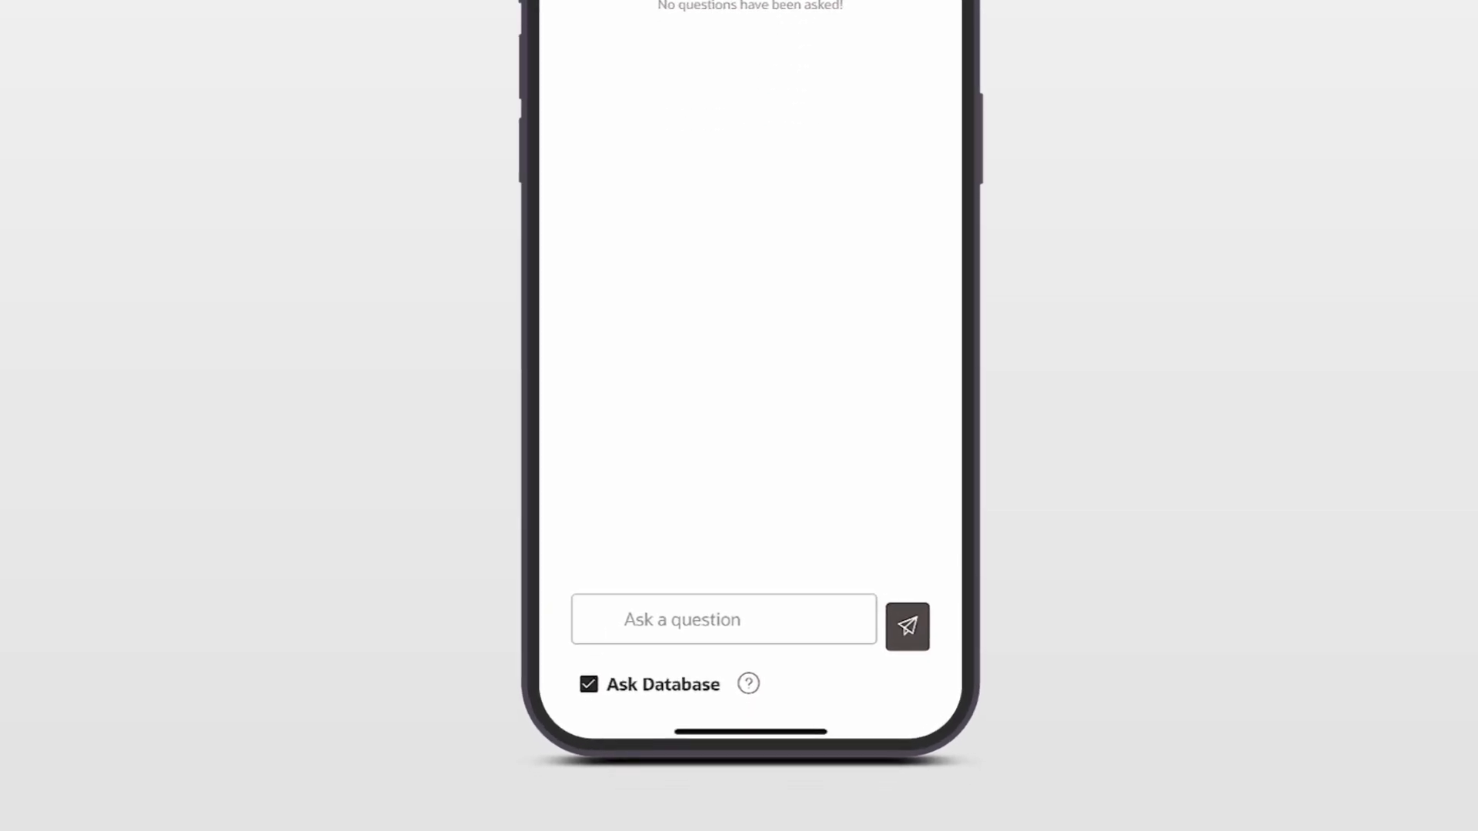
click(905, 627)
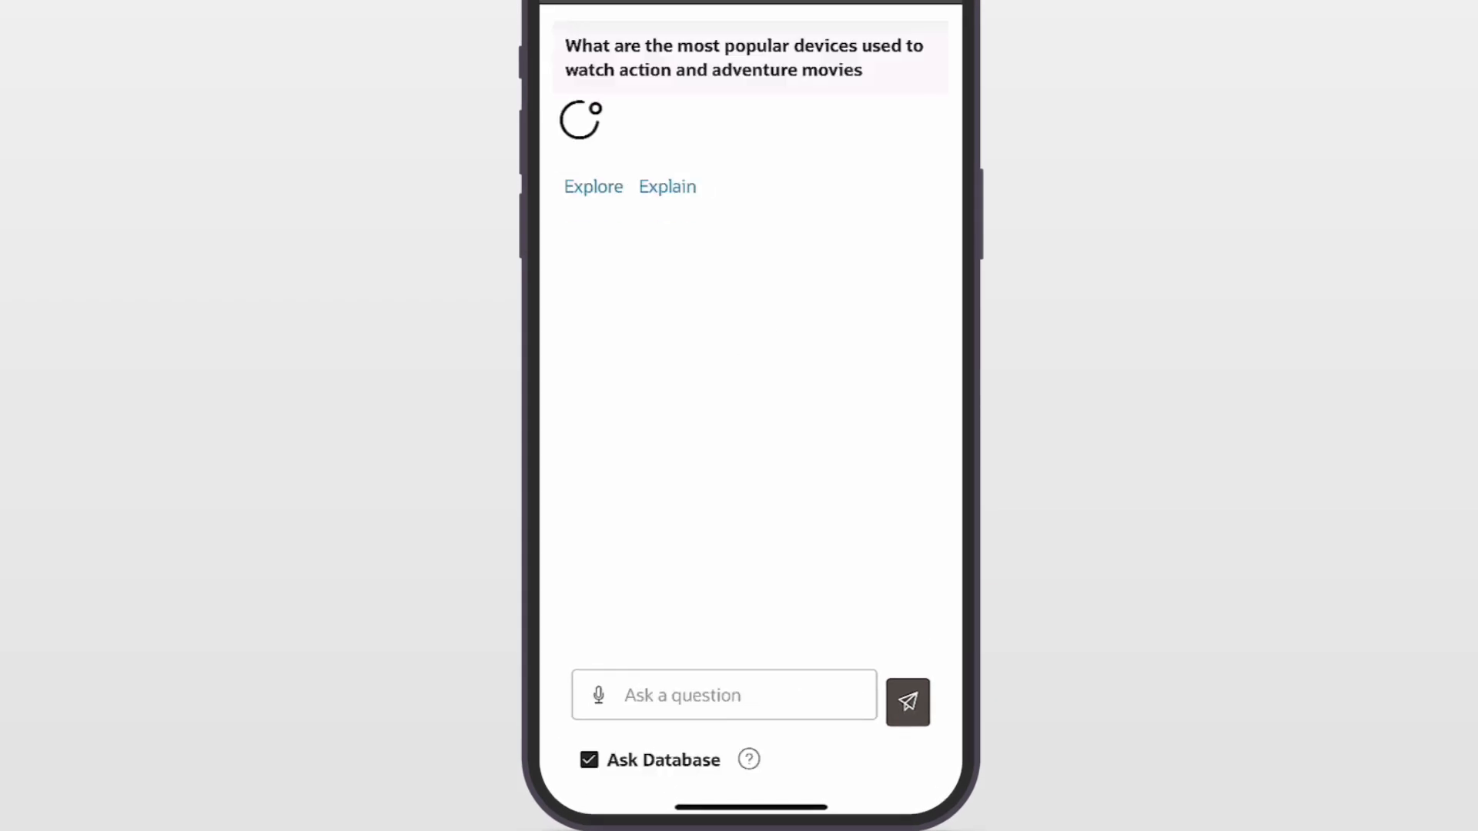